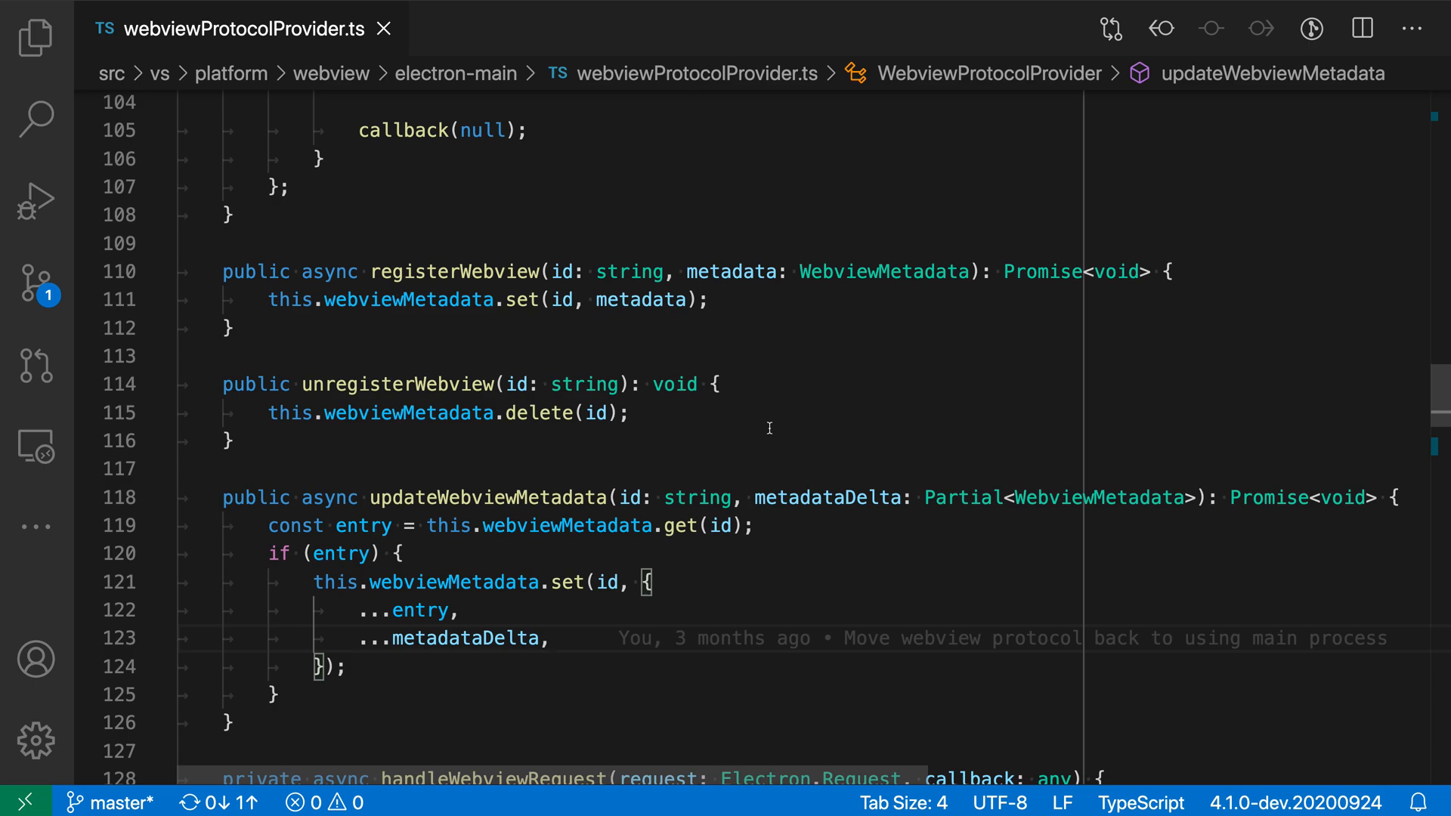
{"action": "mouse_move", "coordinate": [1076, 418]}
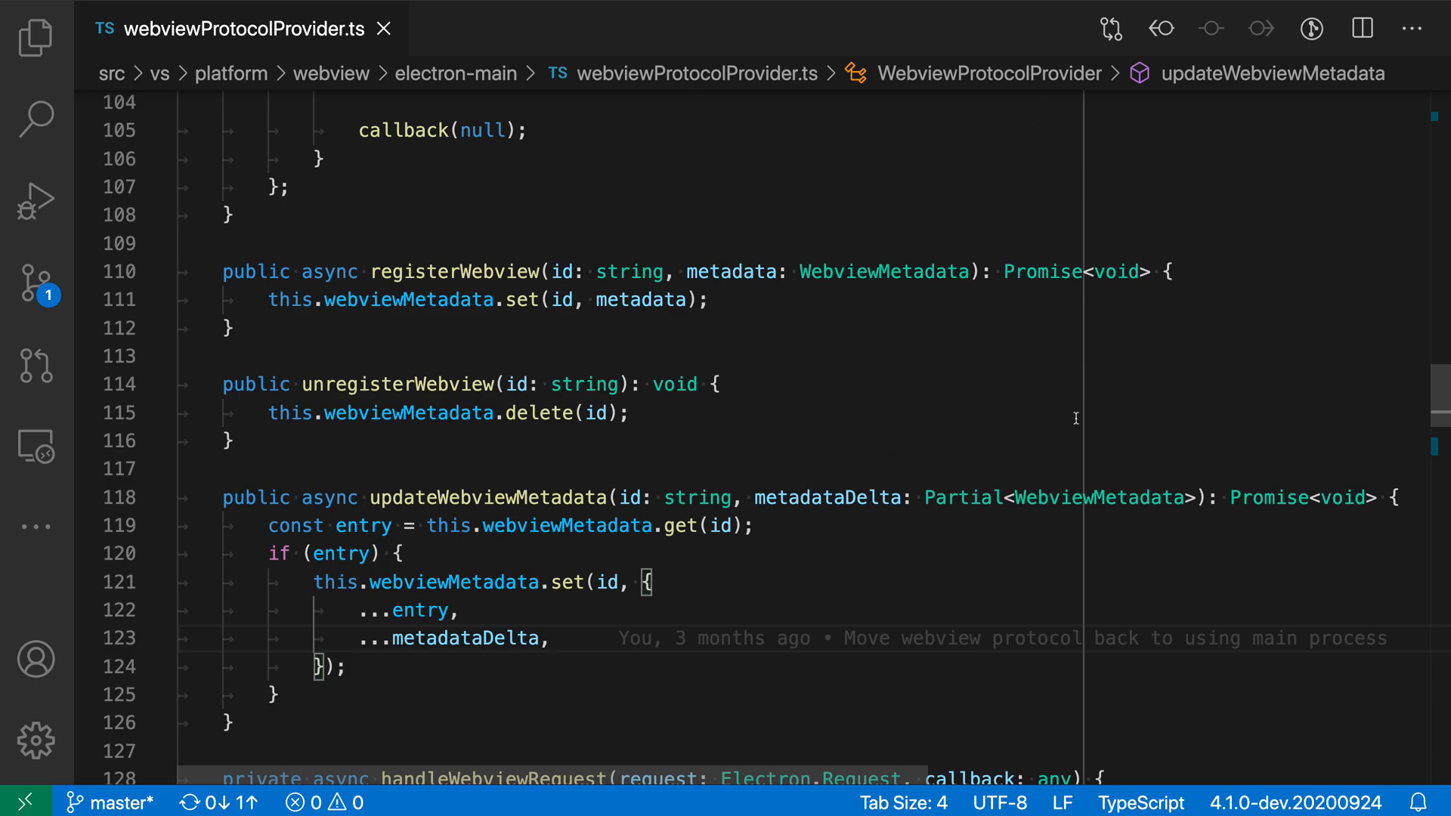
{"action": "mouse_move", "coordinate": [759, 426]}
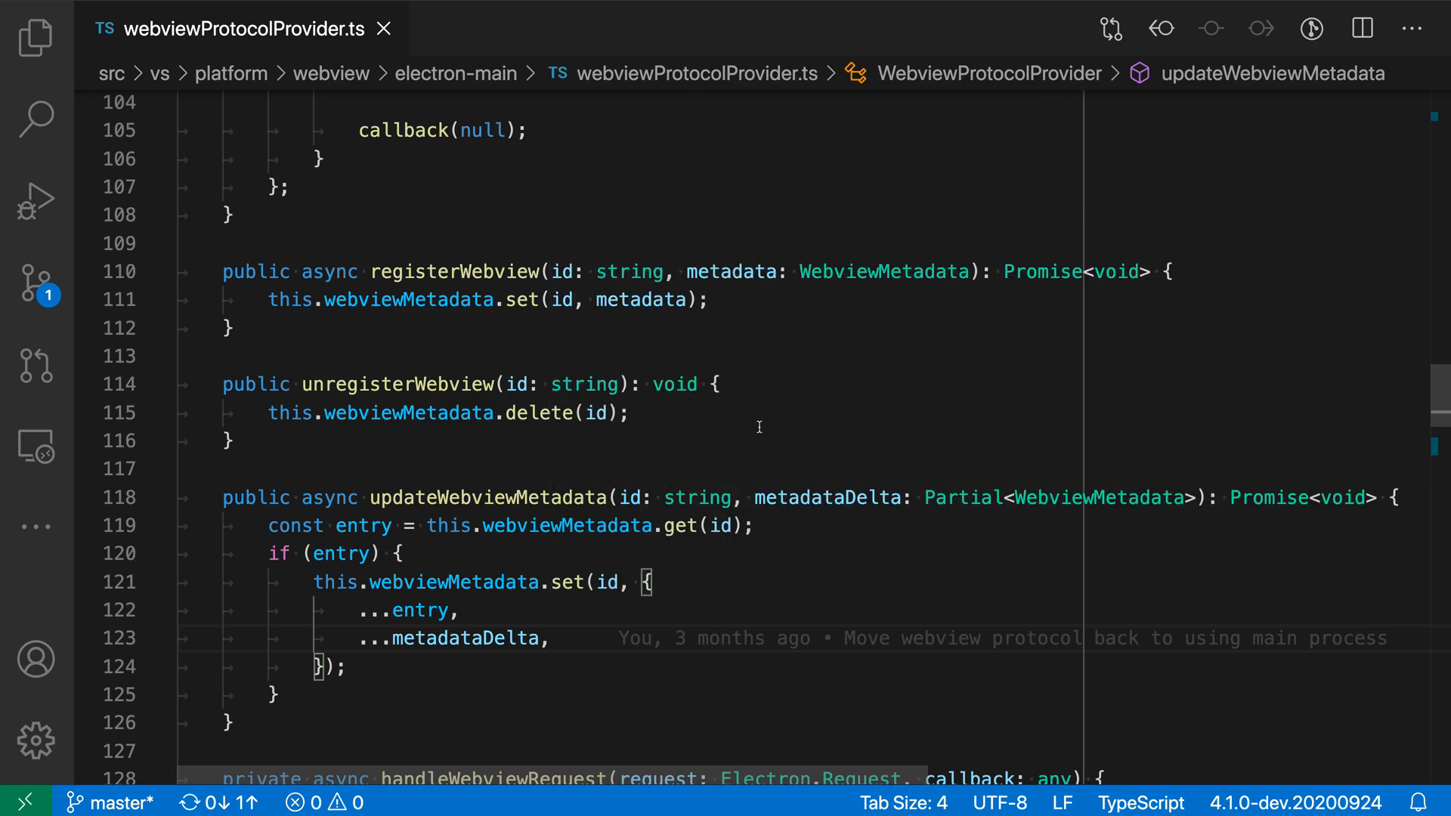
{"action": "mouse_move", "coordinate": [772, 436]}
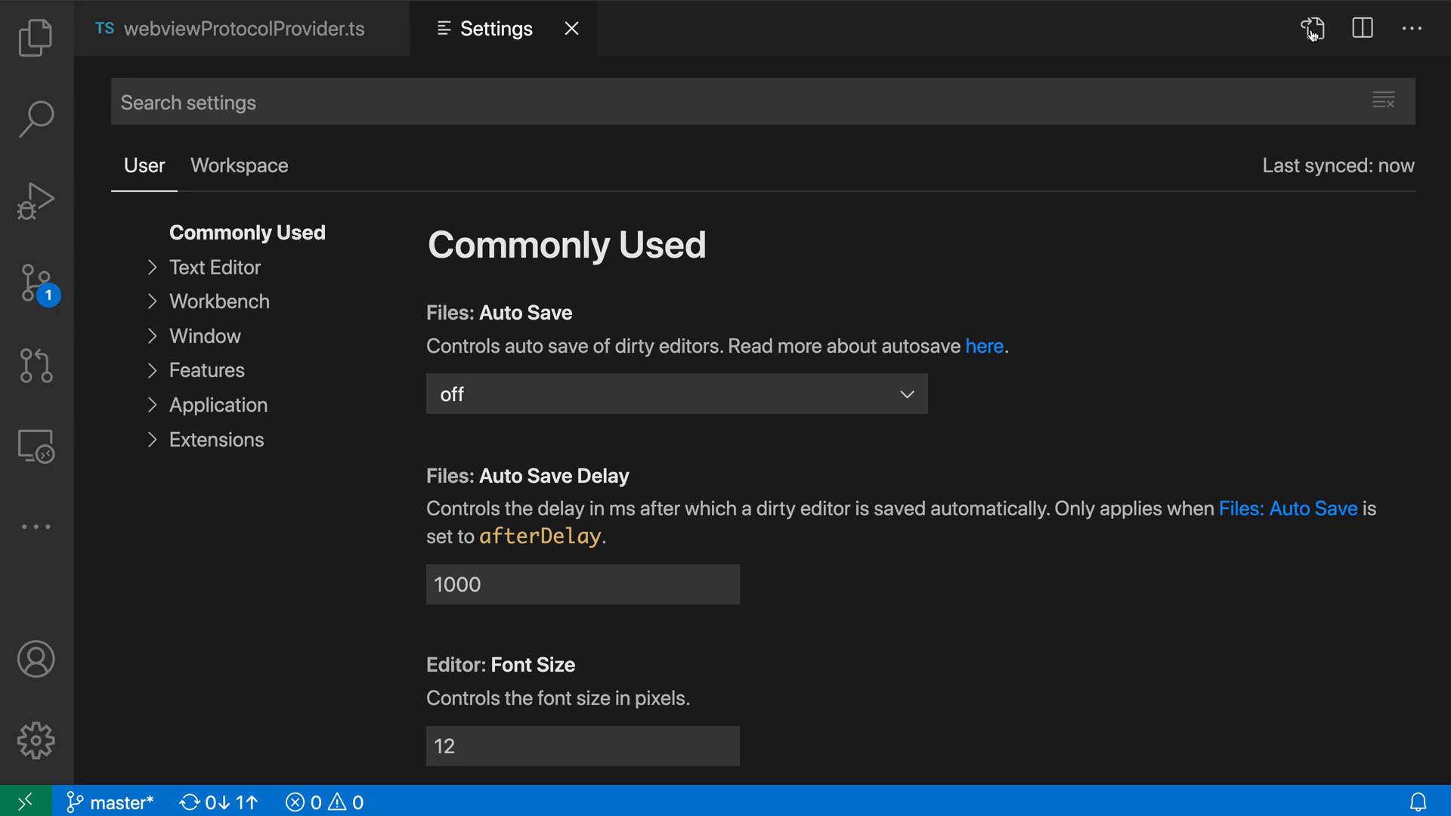
- Open user settings.json beside the TypeScript file and scroll to the editor.rulers entry
{"action": "left_click", "coordinate": [1311, 28]}
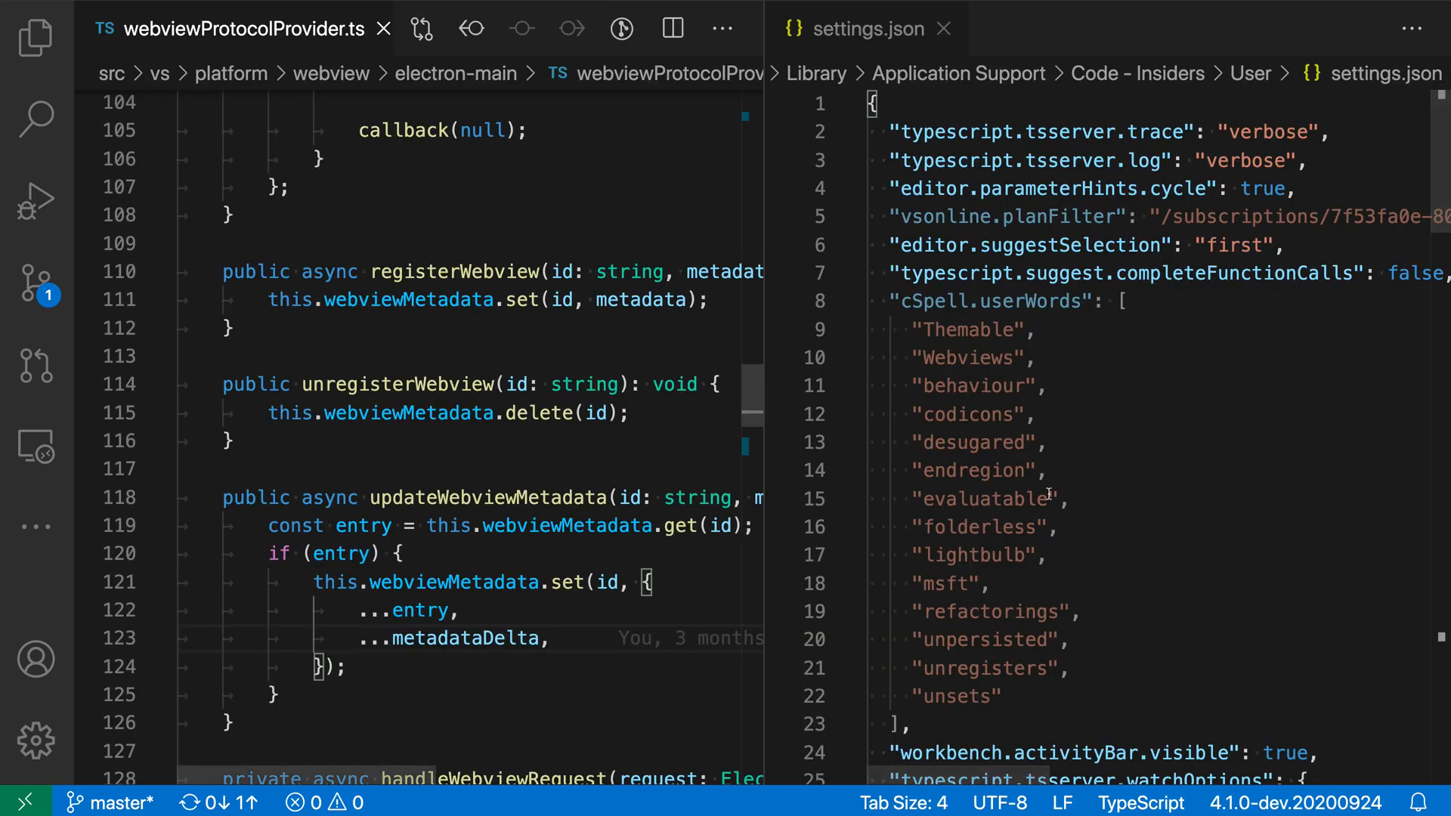
{"action": "scroll", "scroll_direction": "down", "scroll_amount": 3}
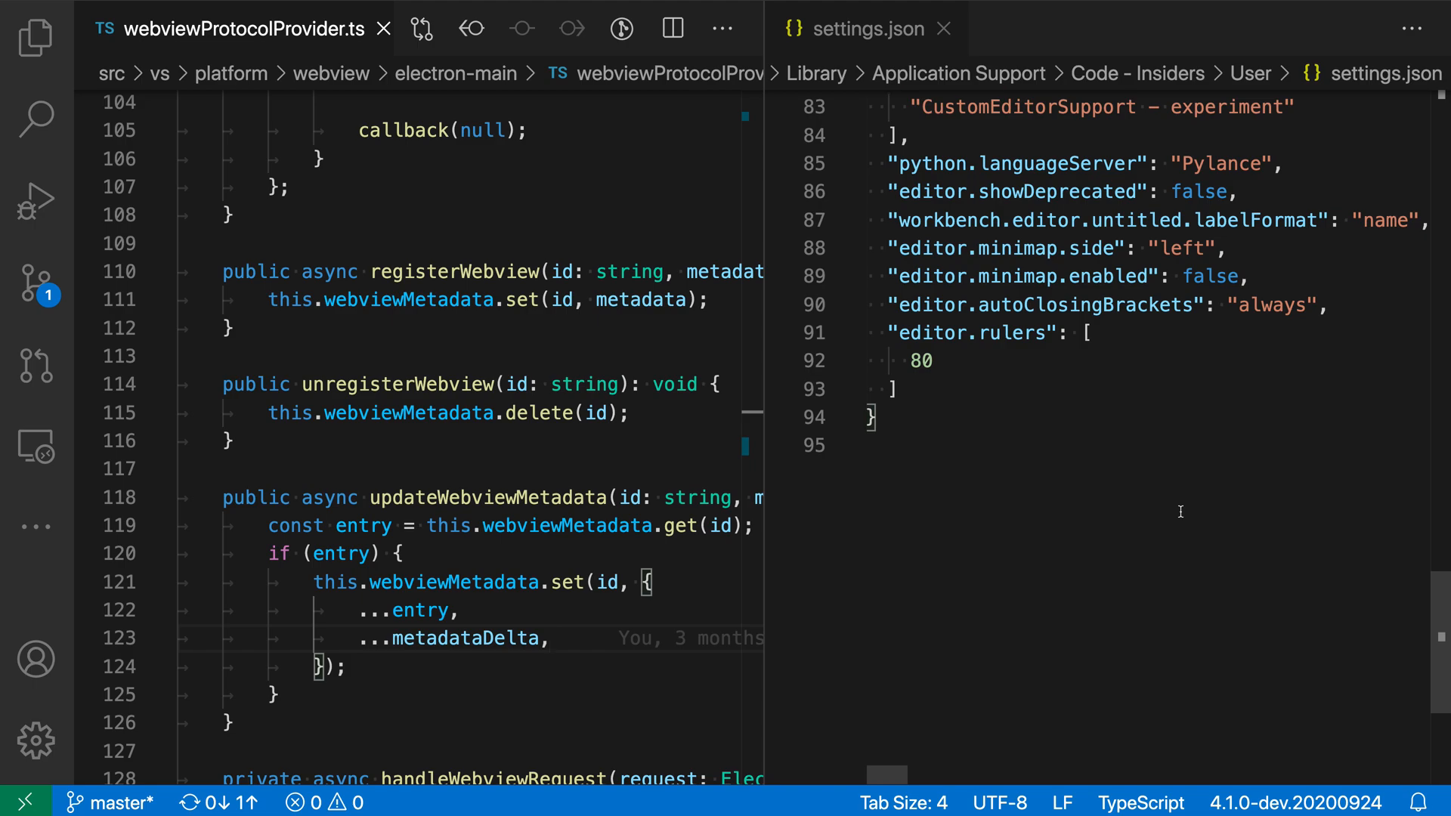
- Replace the ruler value 80 with 40 and add an empty {} ruler object after it
{"action": "left_click", "coordinate": [925, 361]}
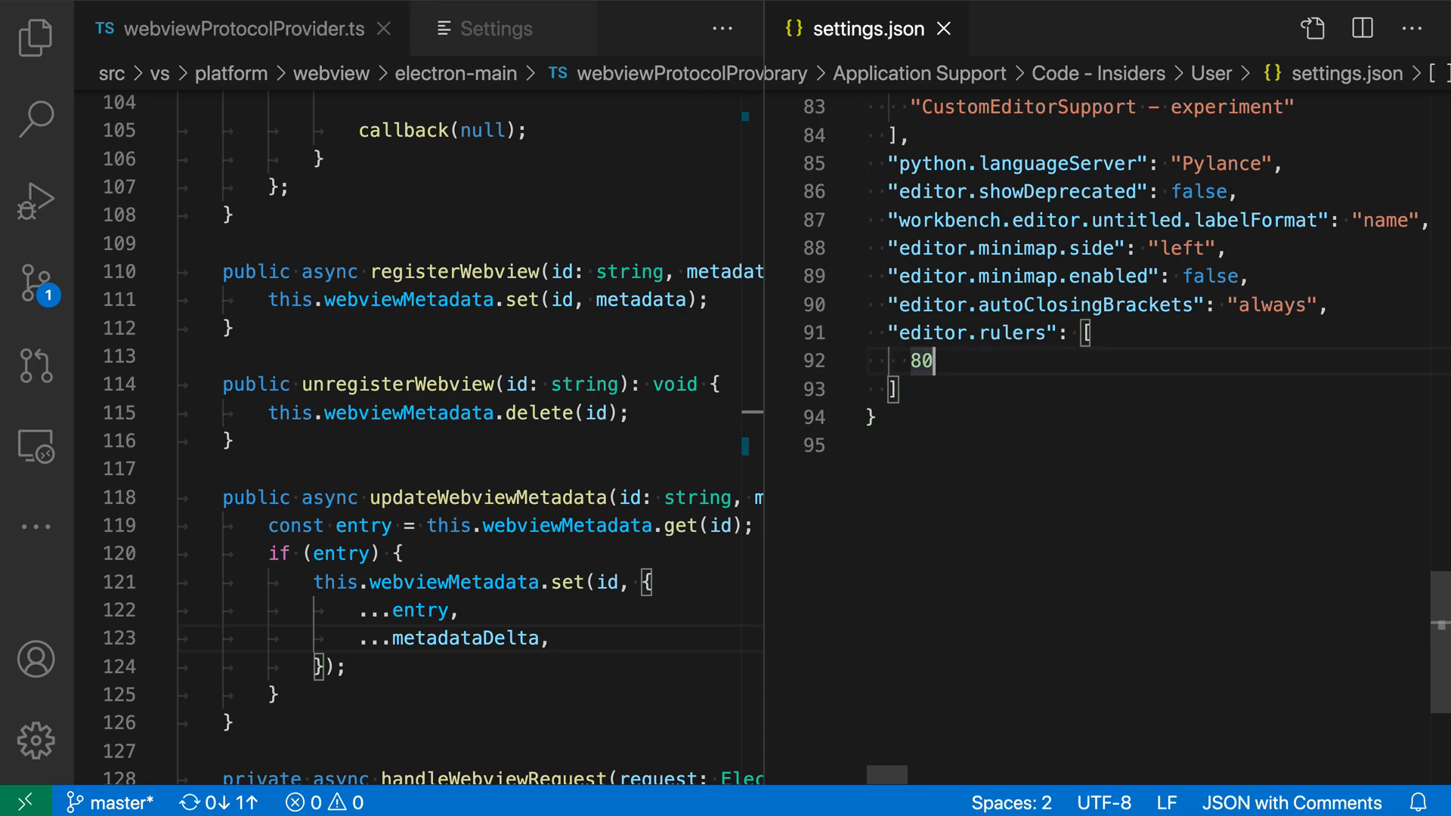
{"action": "type", "text": "40,"}
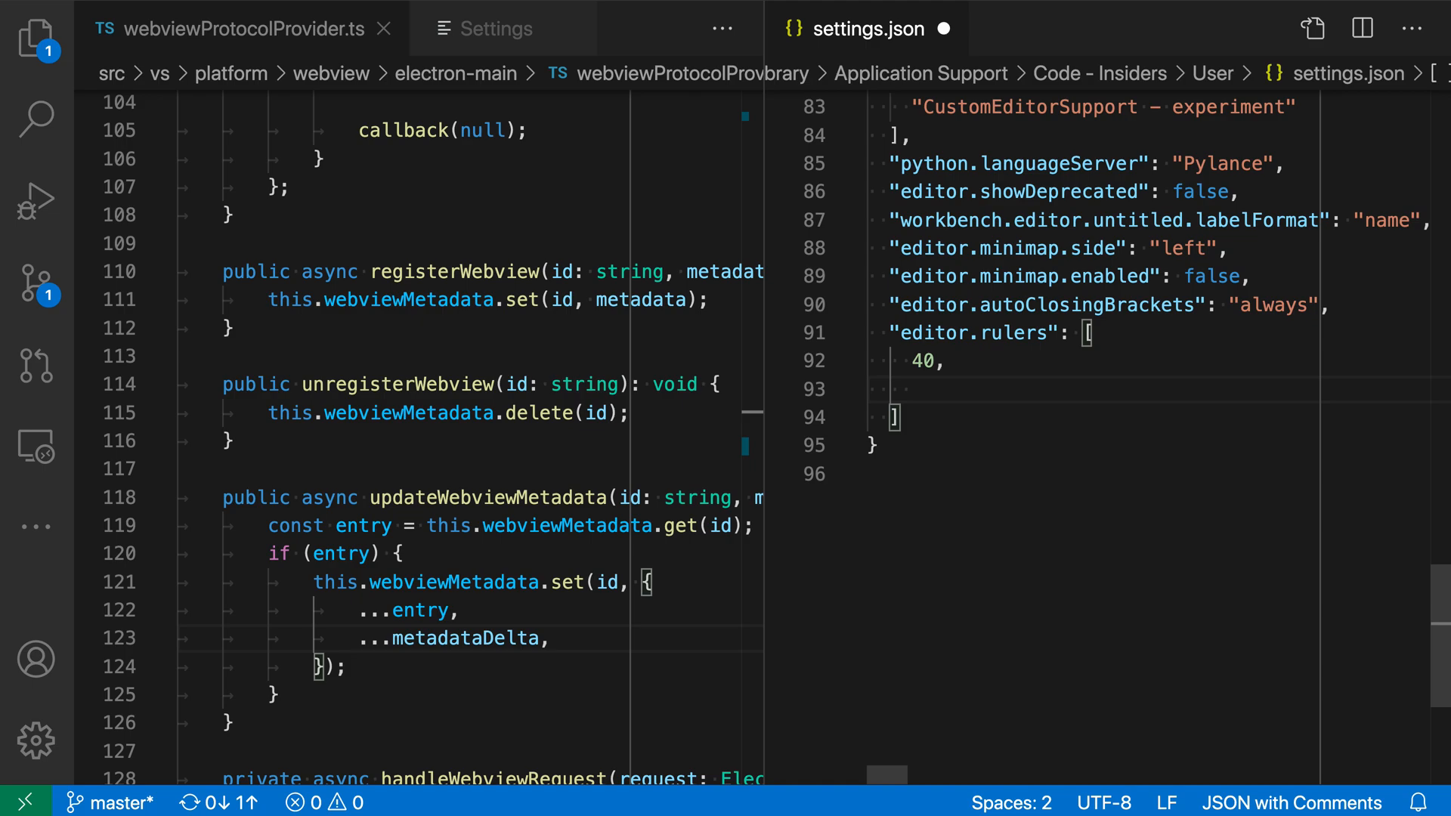
{"action": "type", "text": "20"}
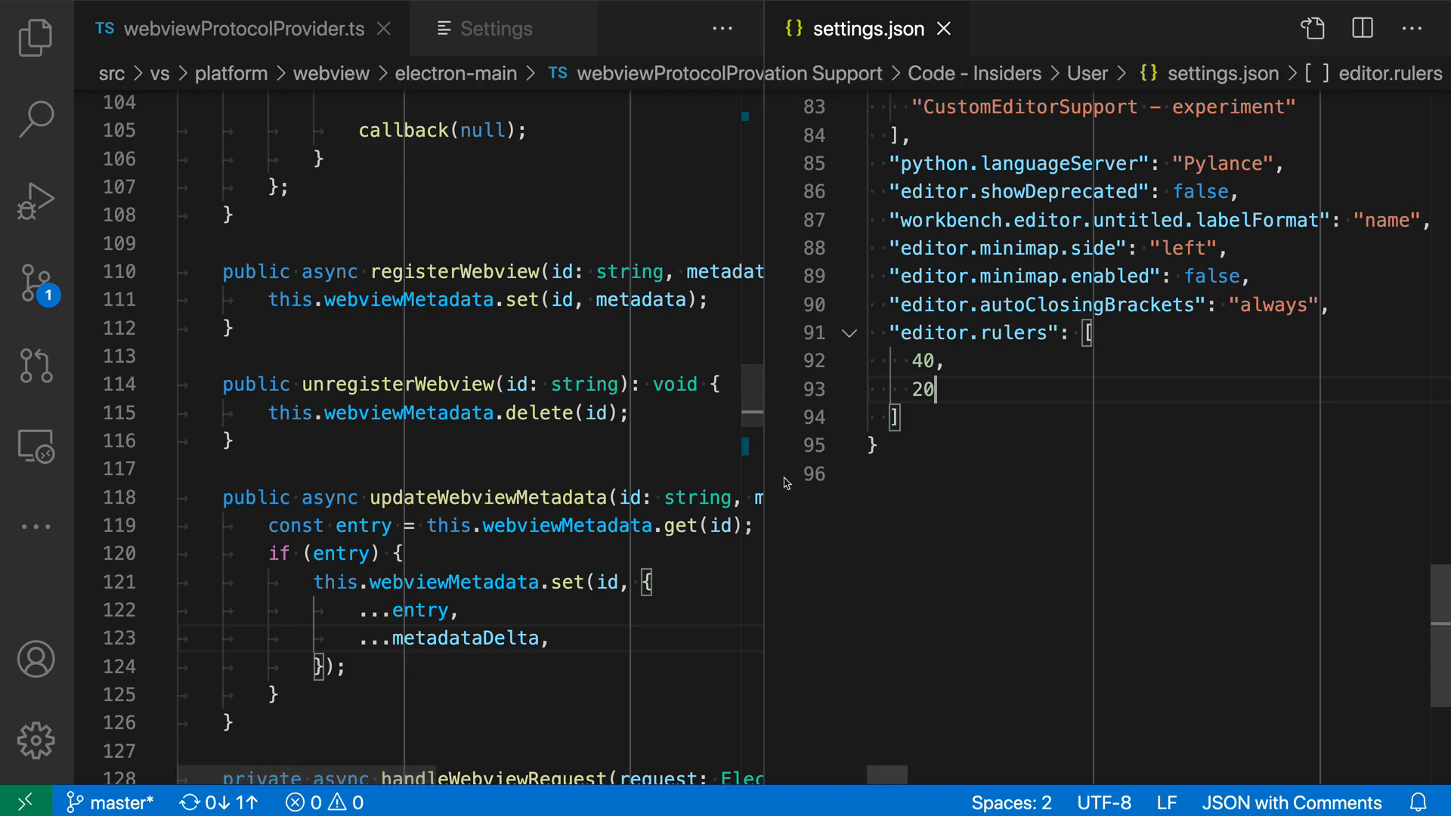
{"action": "type", "text": "{}"}
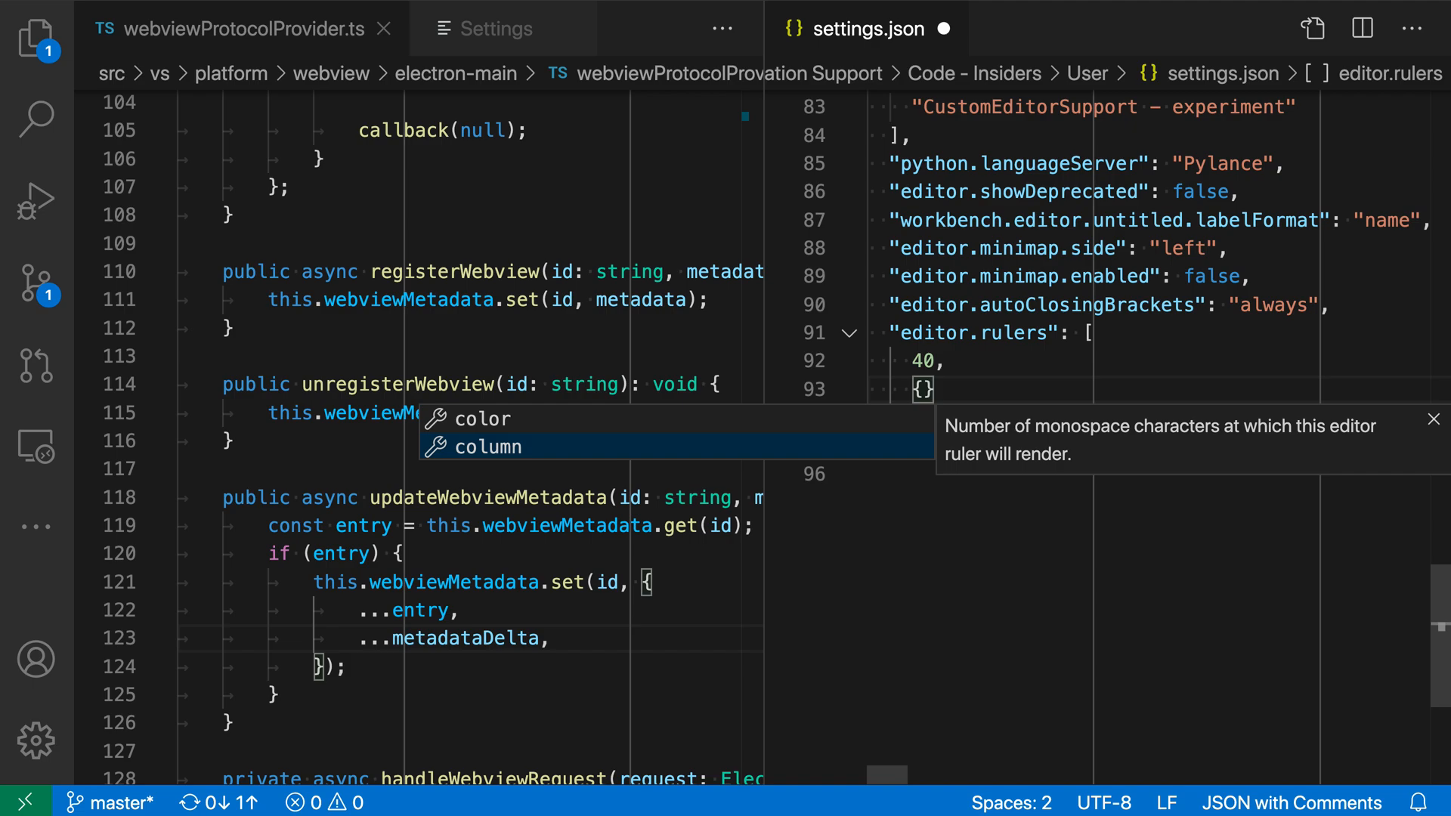
- Insert "column": 20 and "color": "#f00" into the new ruler object
{"action": "left_click", "coordinate": [481, 447]}
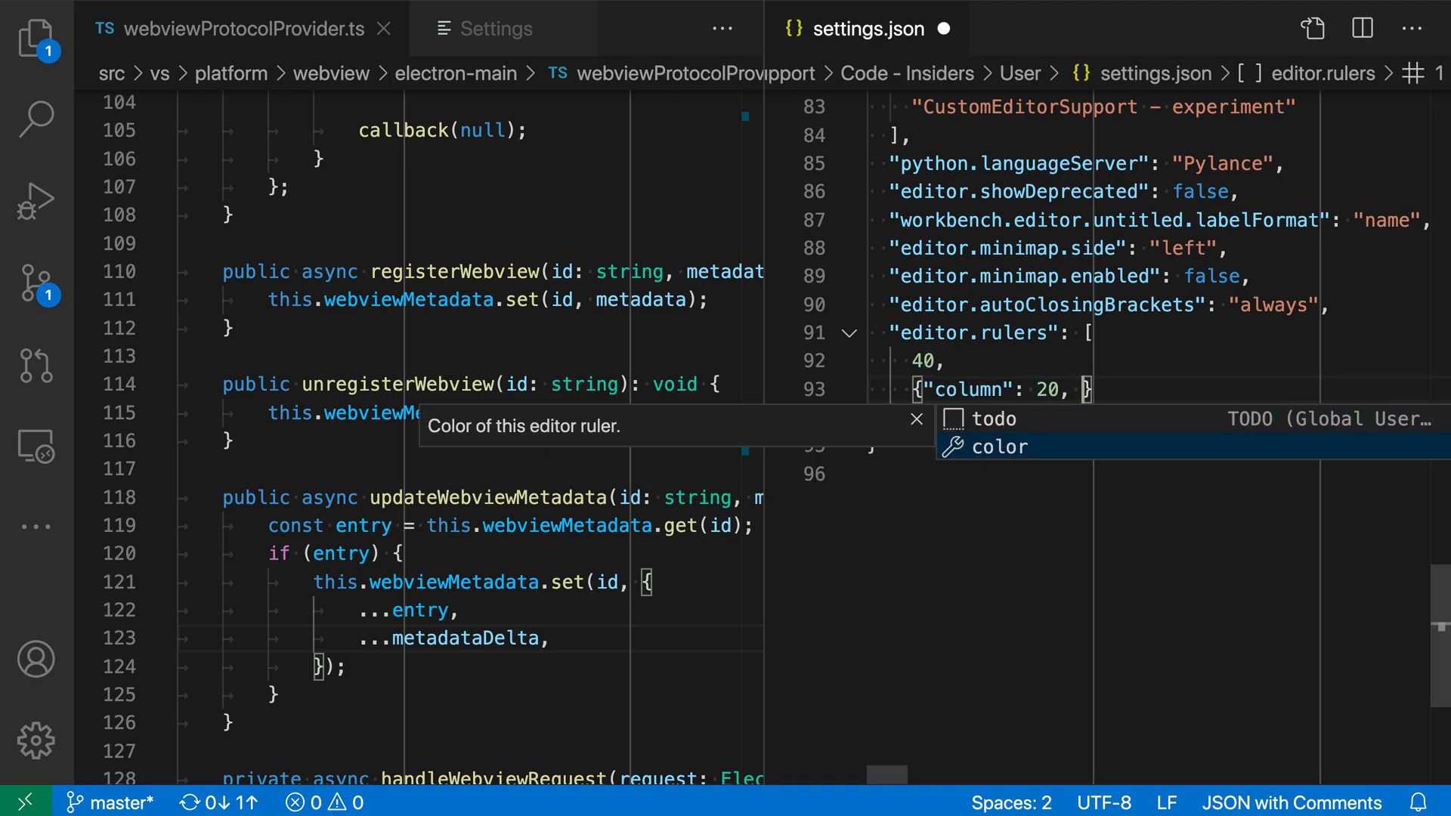
{"action": "left_click", "coordinate": [1001, 446]}
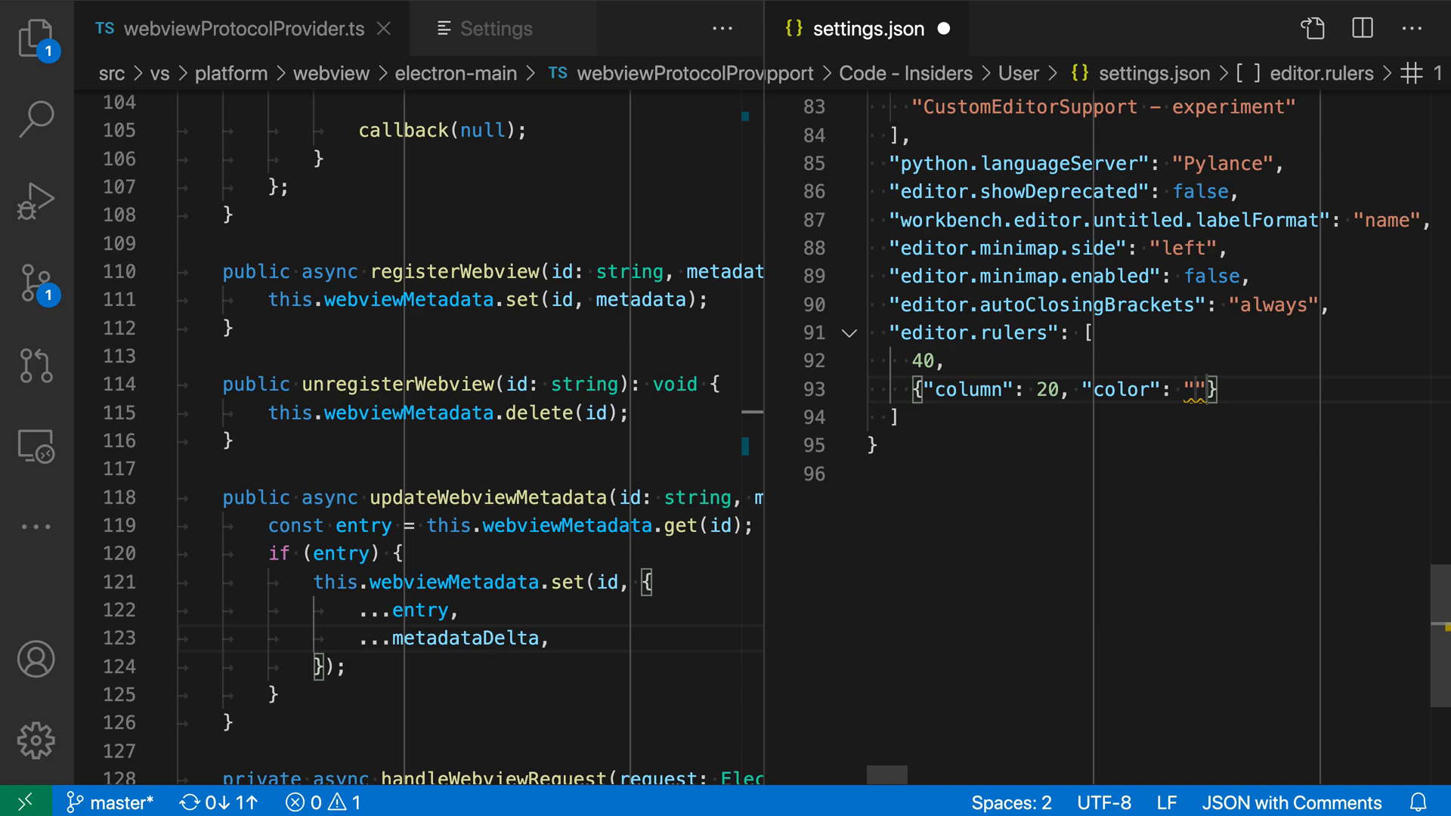
{"action": "type", "text": "#f00"}
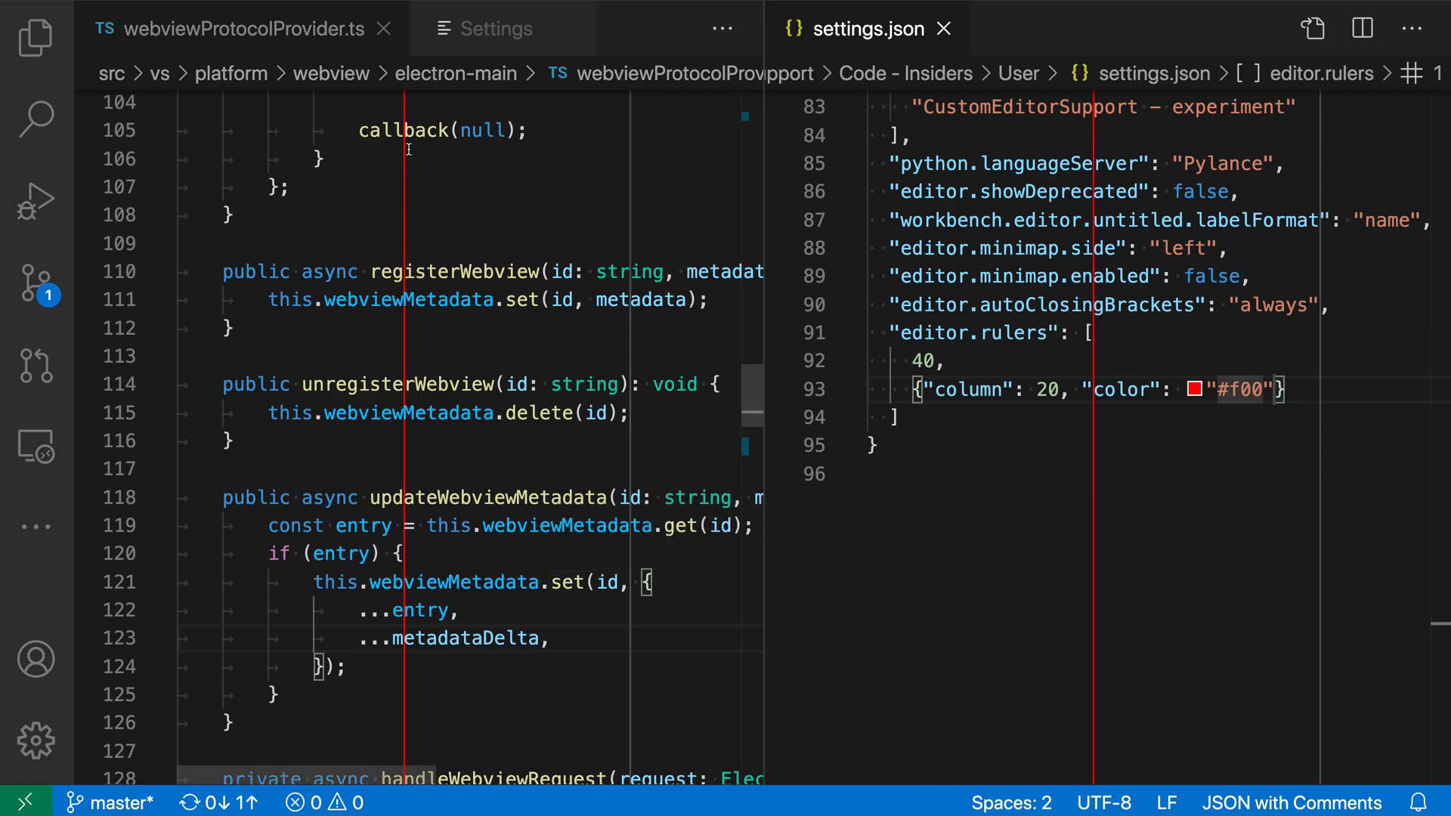
{"action": "mouse_move", "coordinate": [1151, 471]}
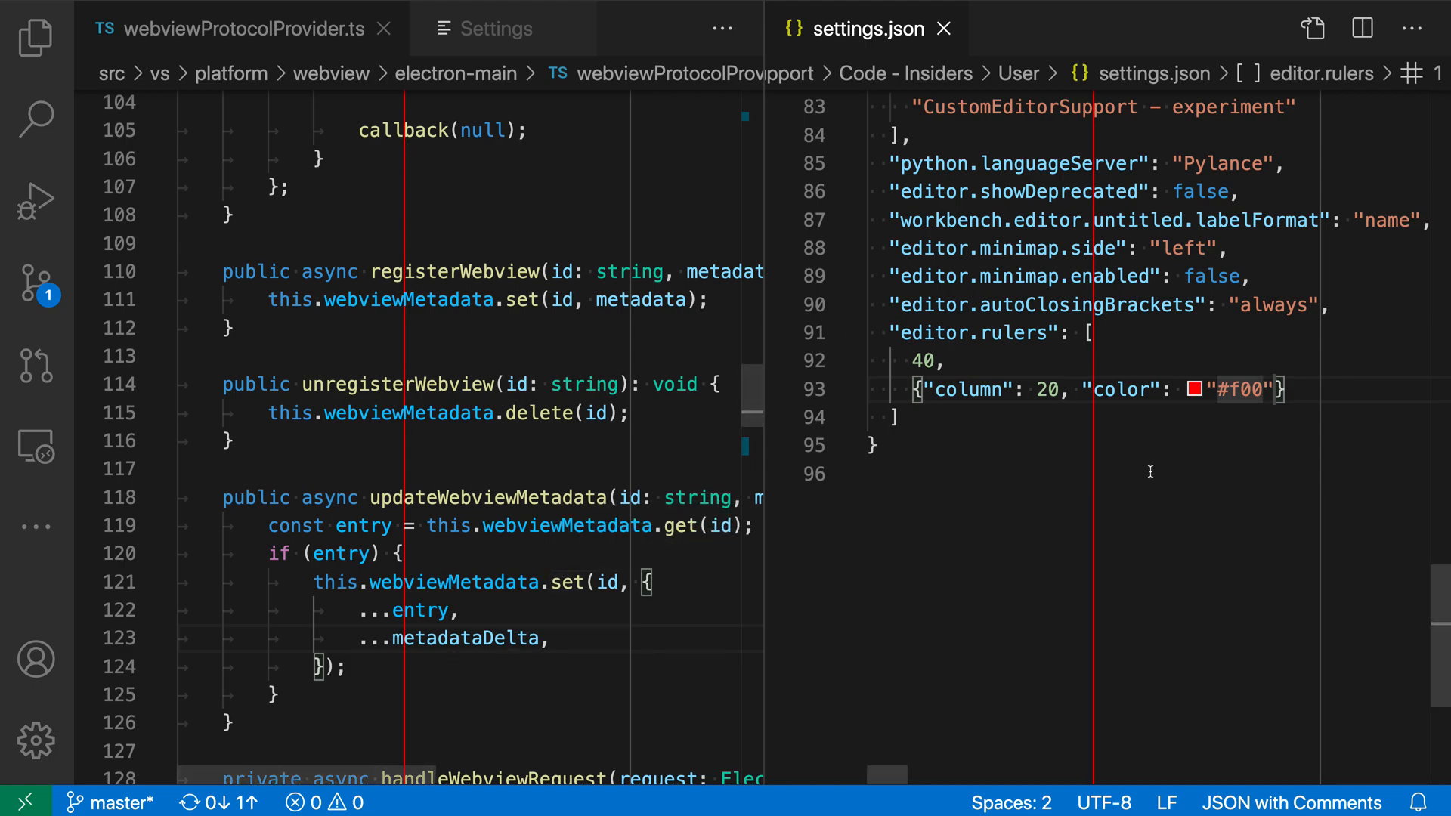
{"action": "mouse_move", "coordinate": [1233, 508]}
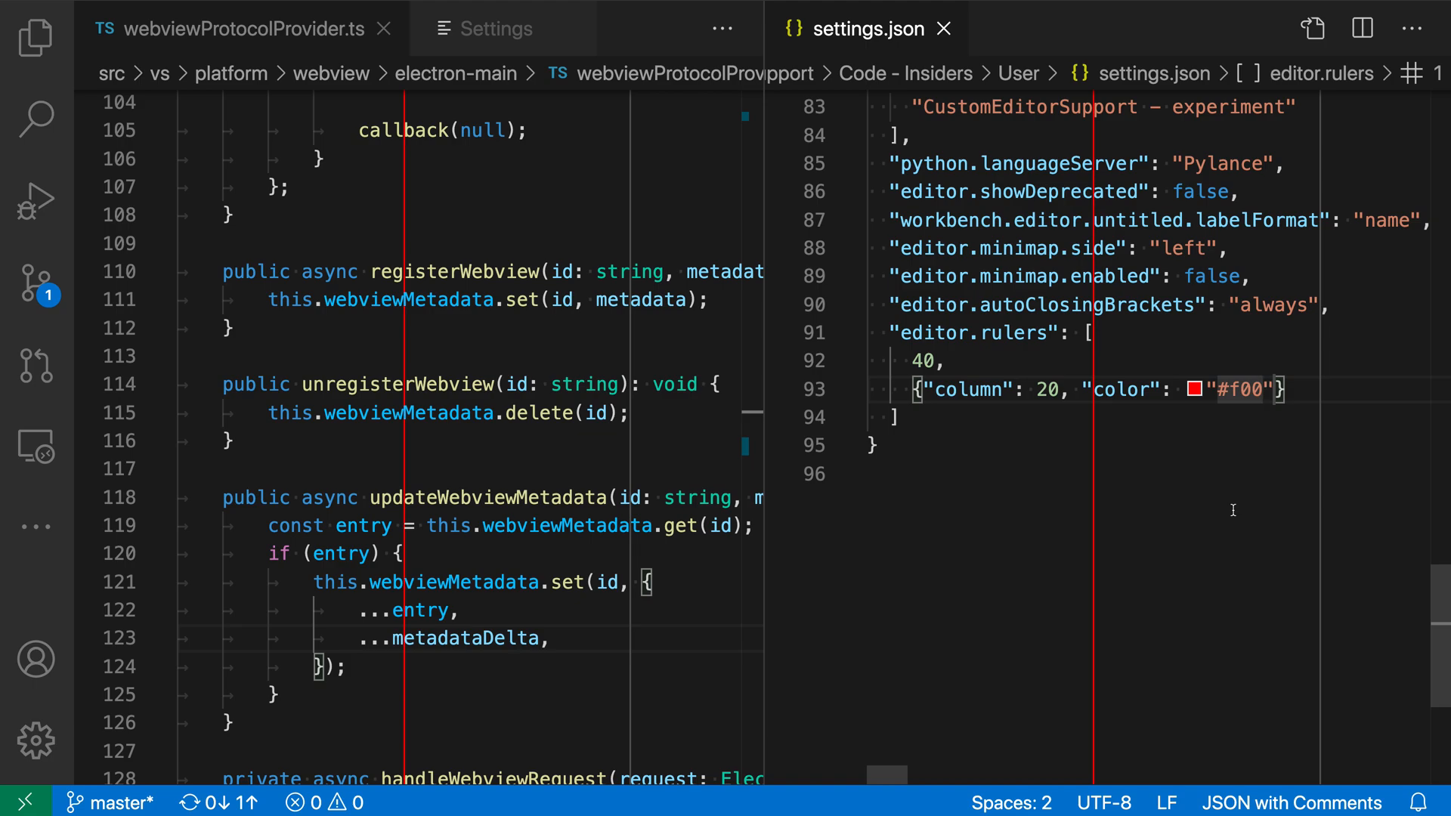
- Make the column-20 ruler #f007 and duplicate it as a #0f07 ruler at column 30
{"action": "type", "text": "7"}
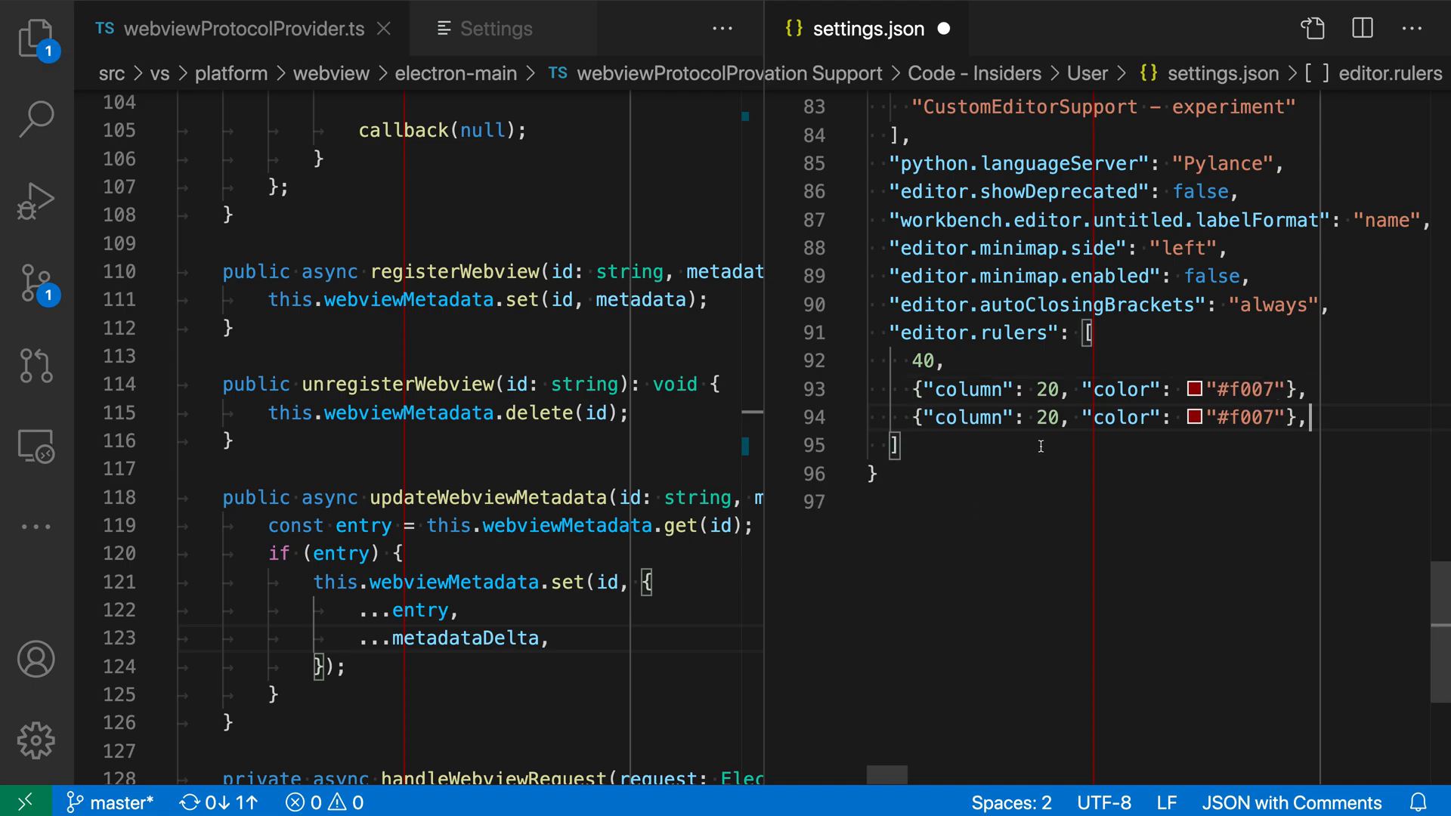
{"action": "type", "text": "30"}
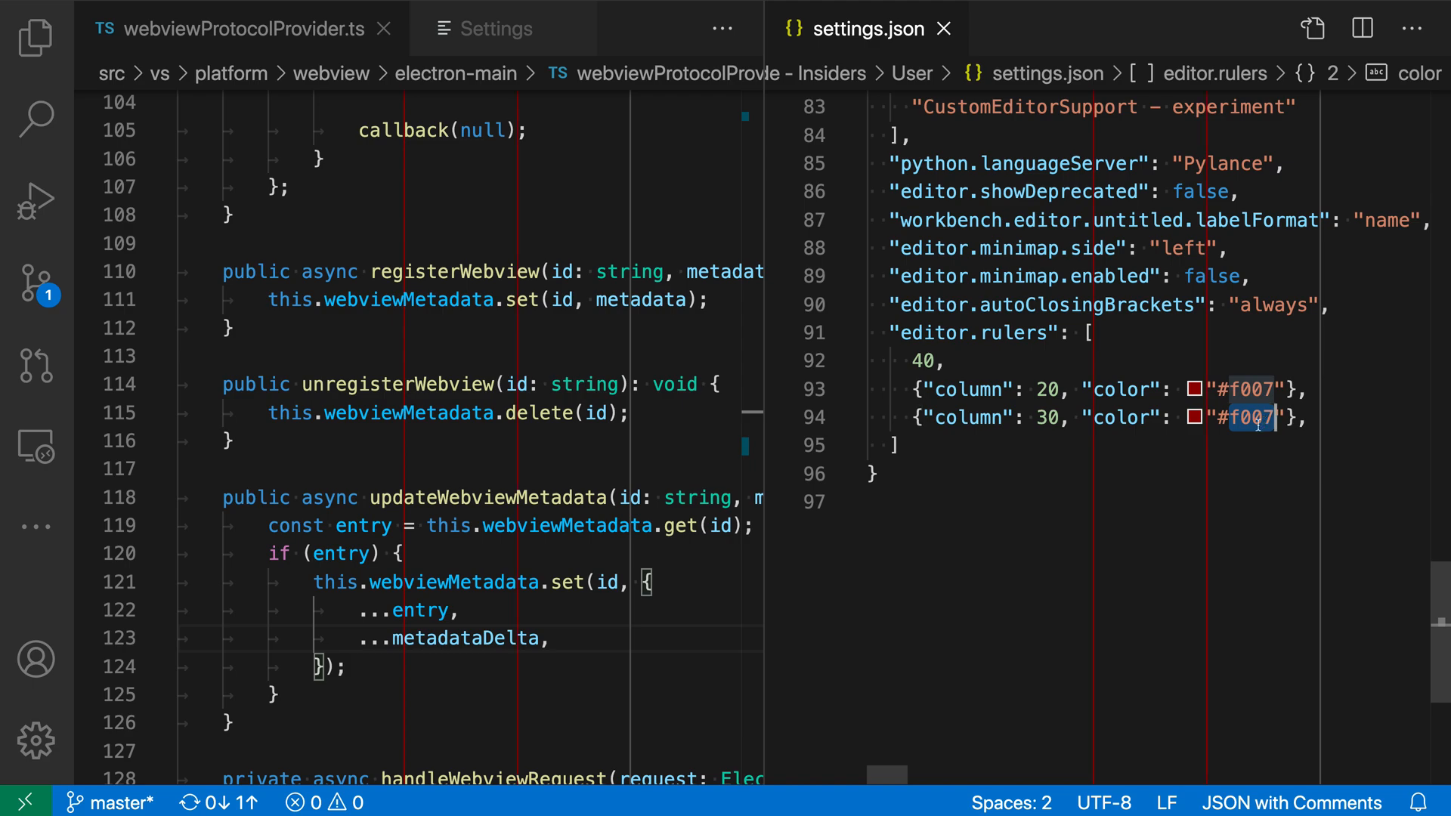
{"action": "type", "text": "0"}
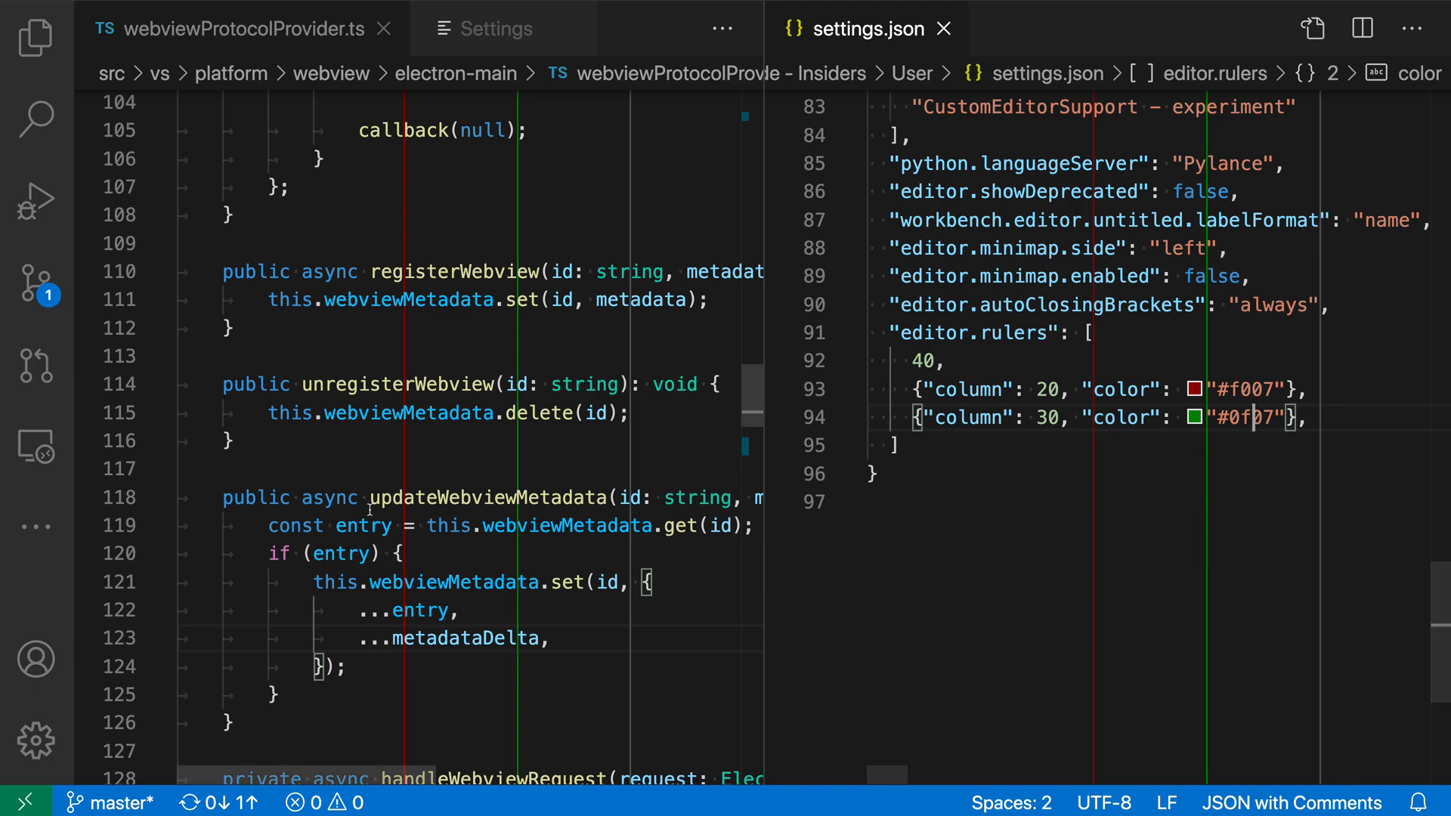
{"action": "mouse_move", "coordinate": [634, 232]}
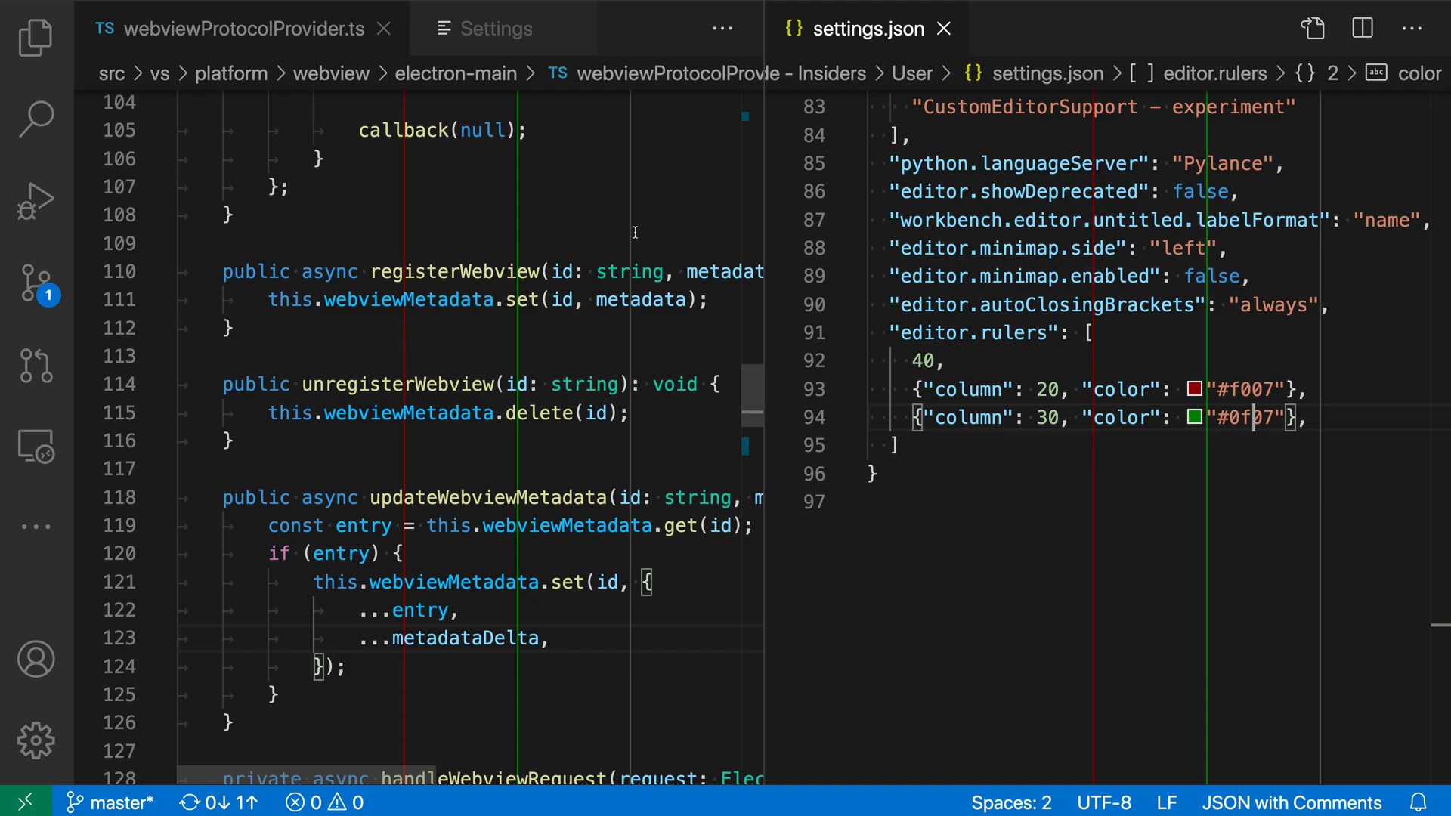
{"action": "mouse_move", "coordinate": [628, 156]}
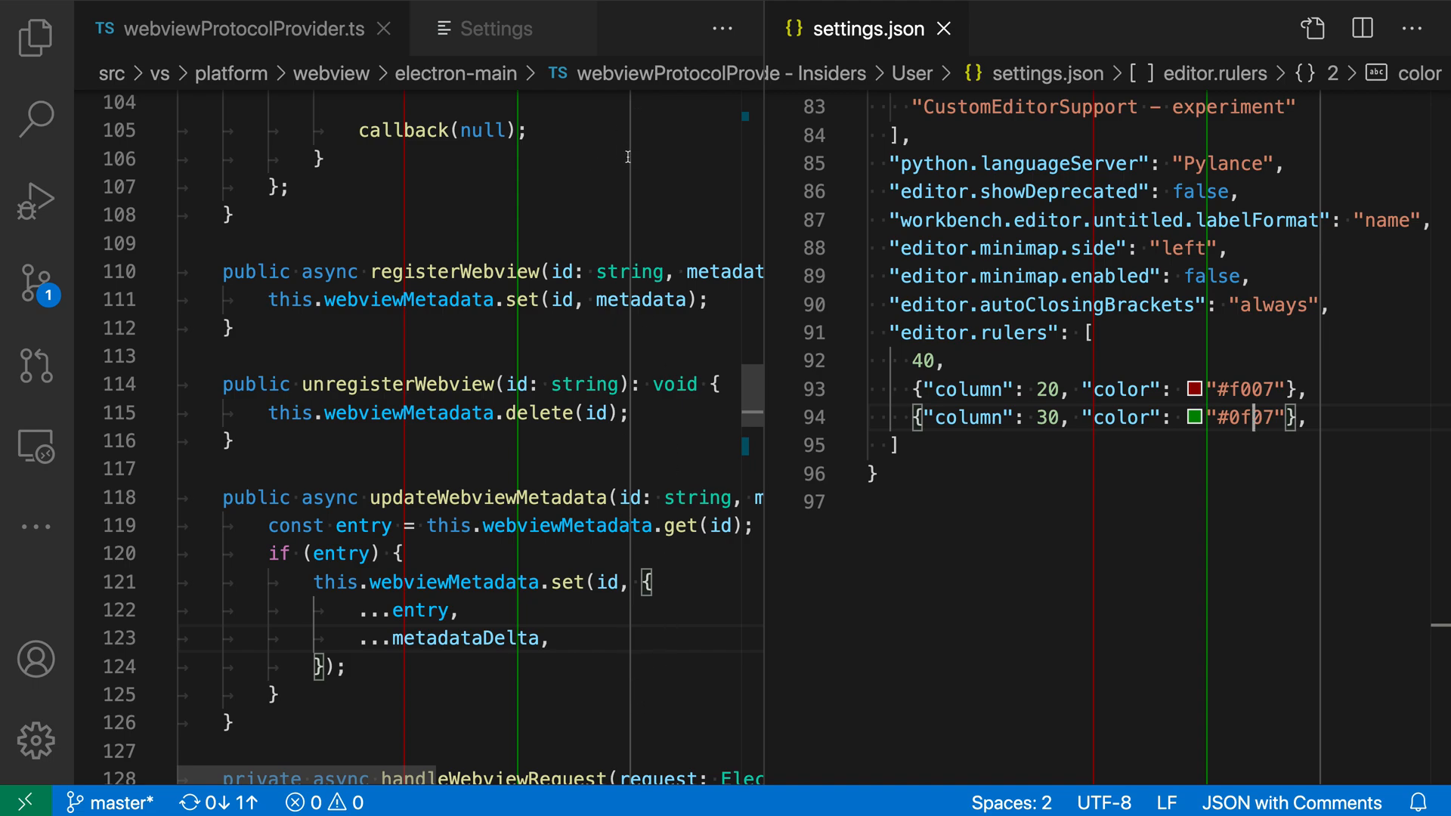
{"action": "mouse_move", "coordinate": [669, 164]}
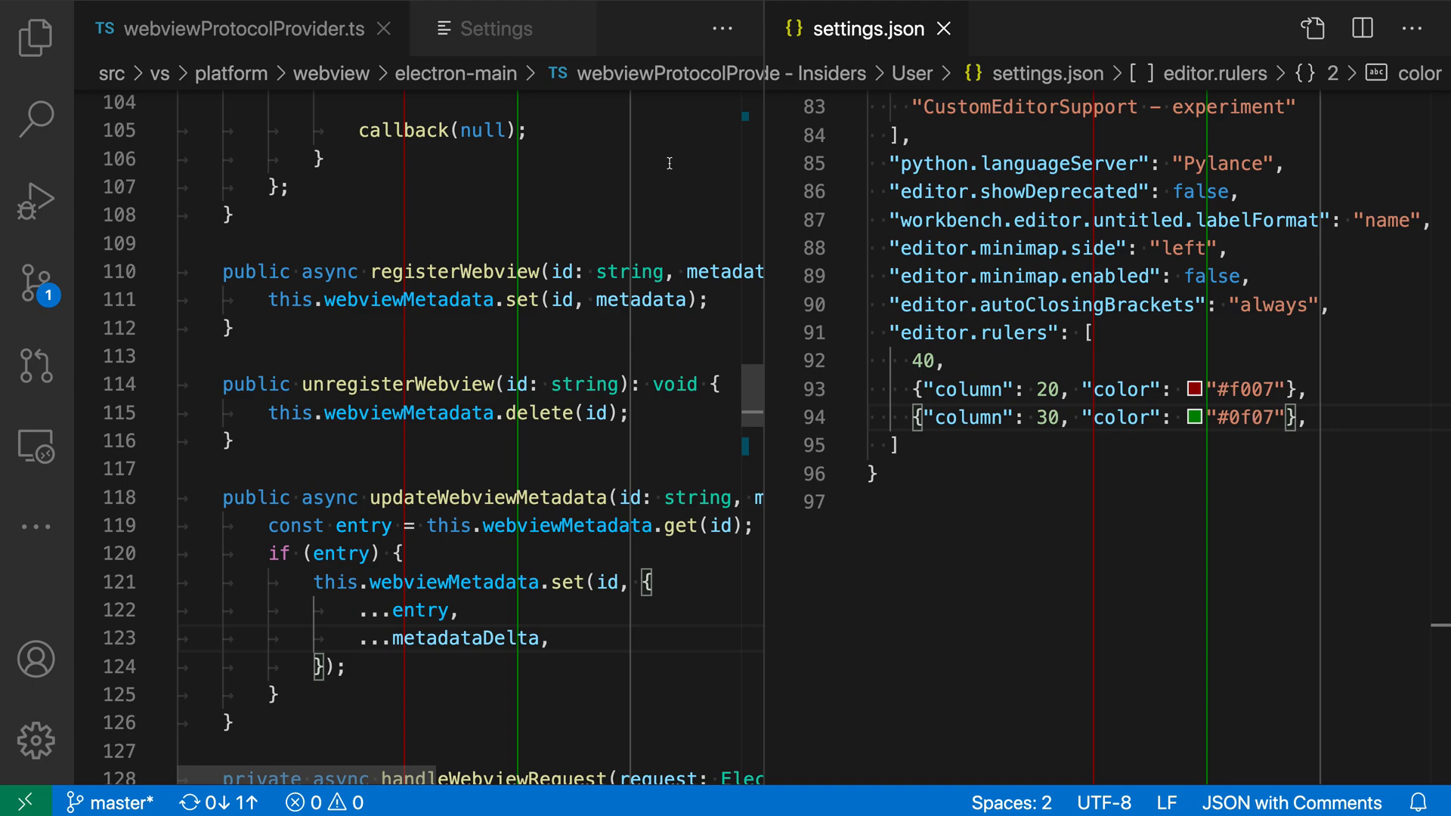
{"action": "mouse_move", "coordinate": [495, 149]}
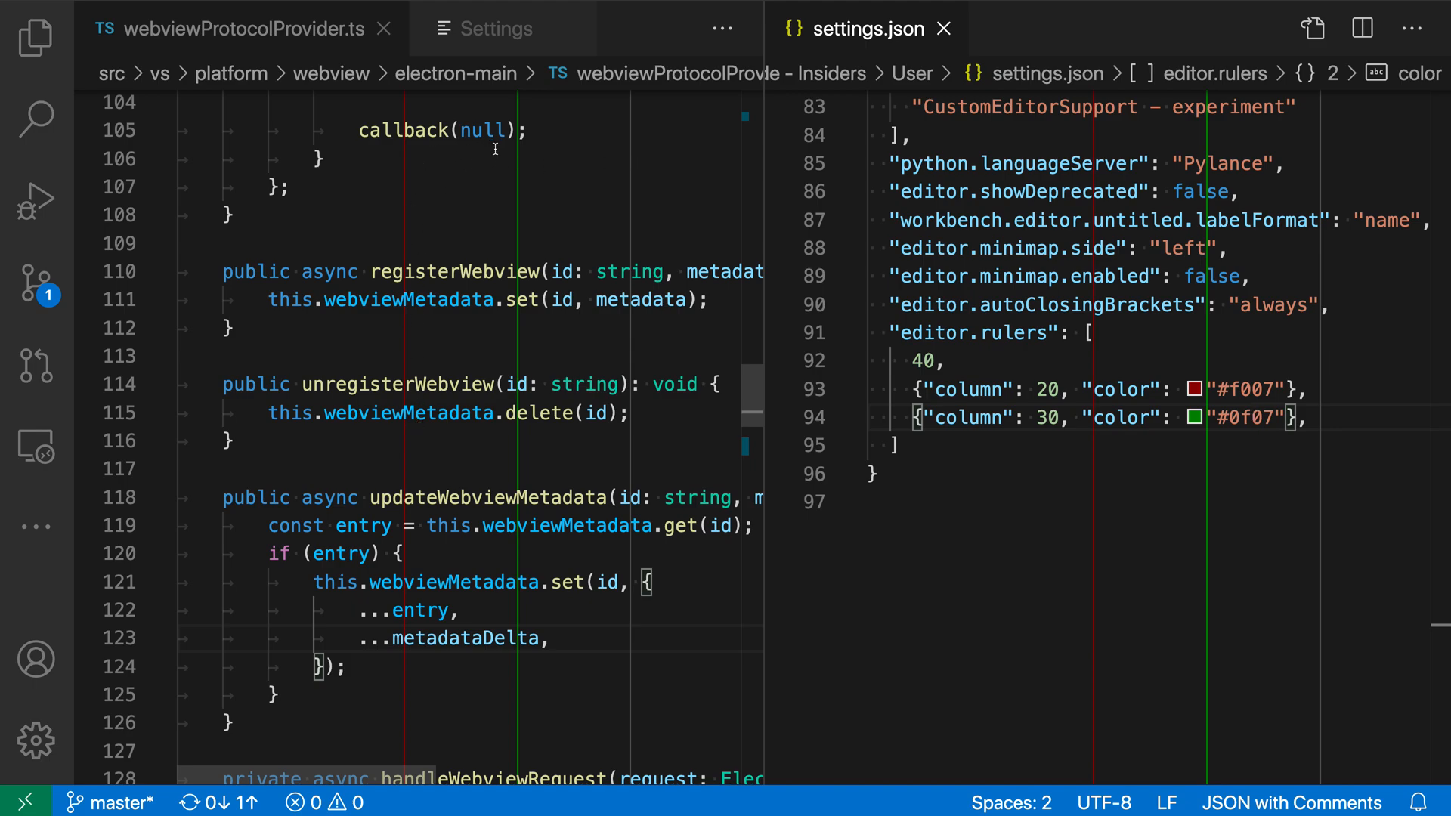
{"action": "mouse_move", "coordinate": [663, 498]}
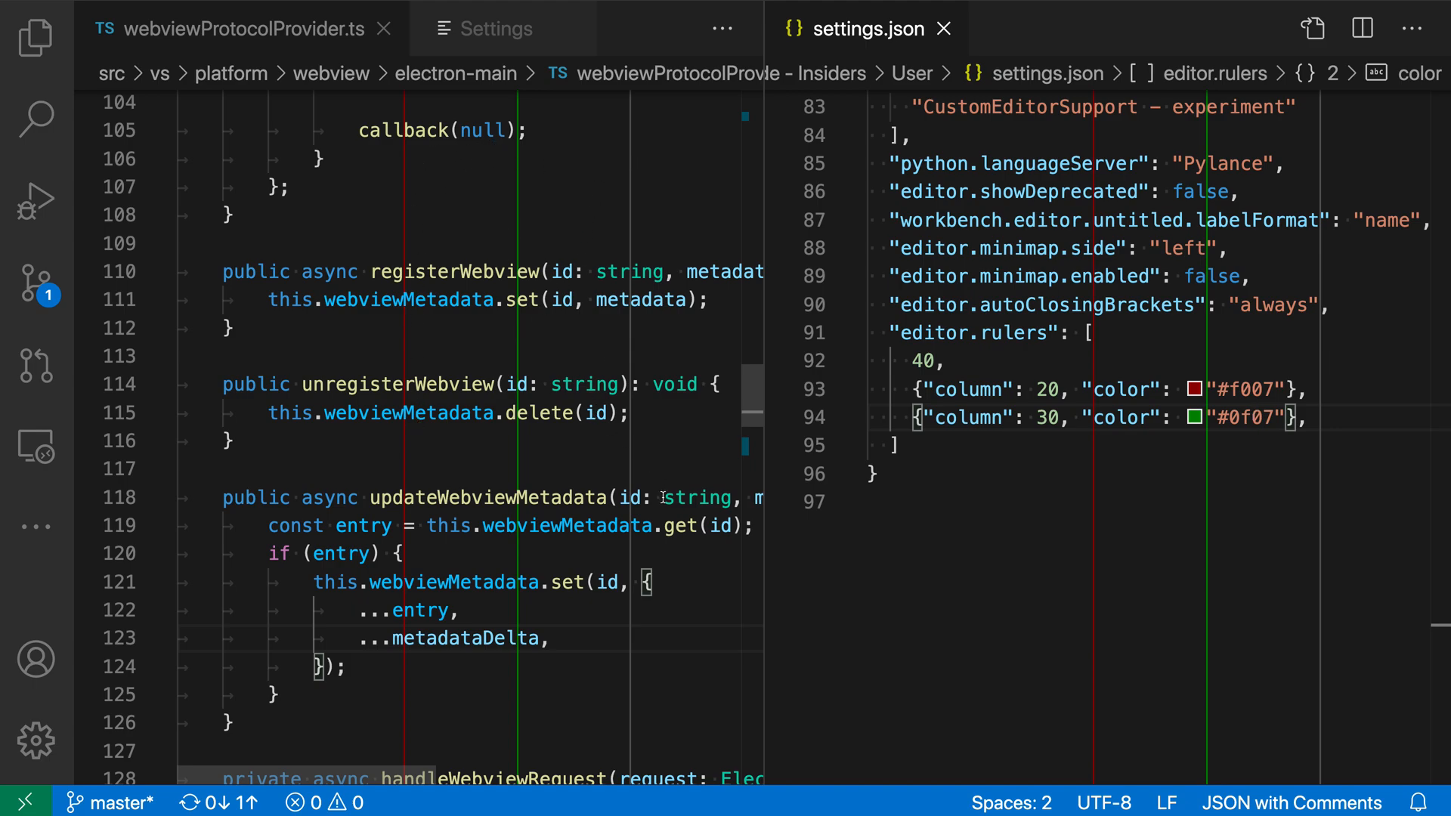